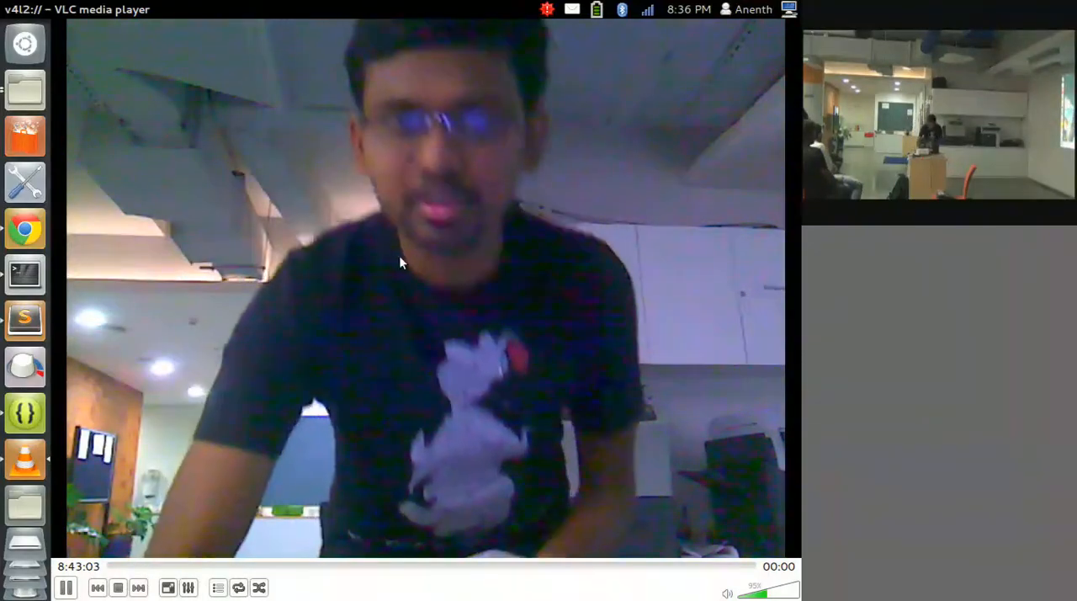
Bring Chrome with the appfolio.me page to the front via the launcher icon
left_click(24, 227)
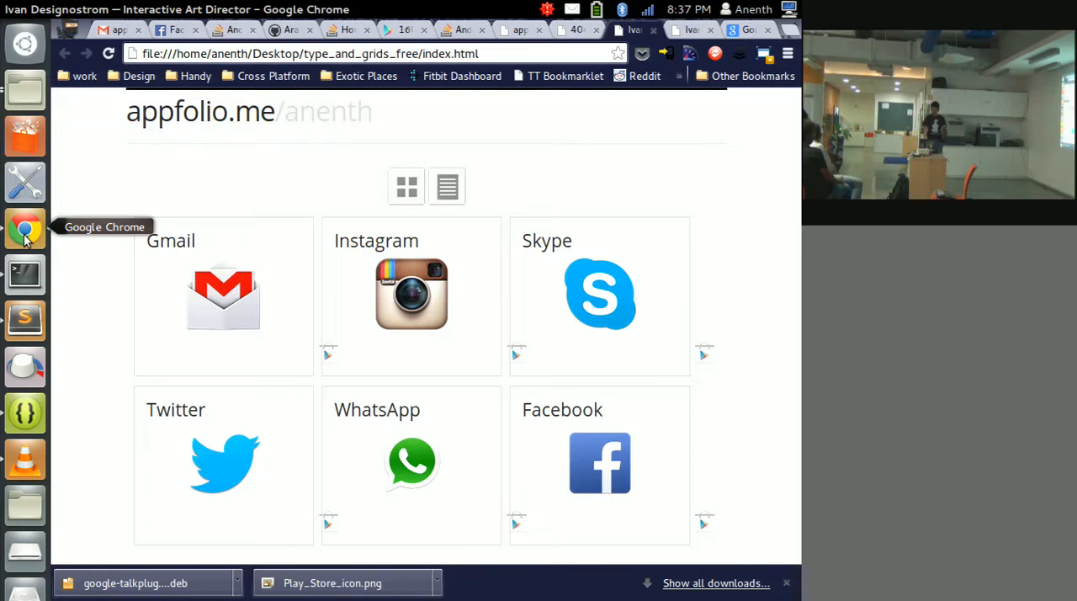
mouse_move(322, 177)
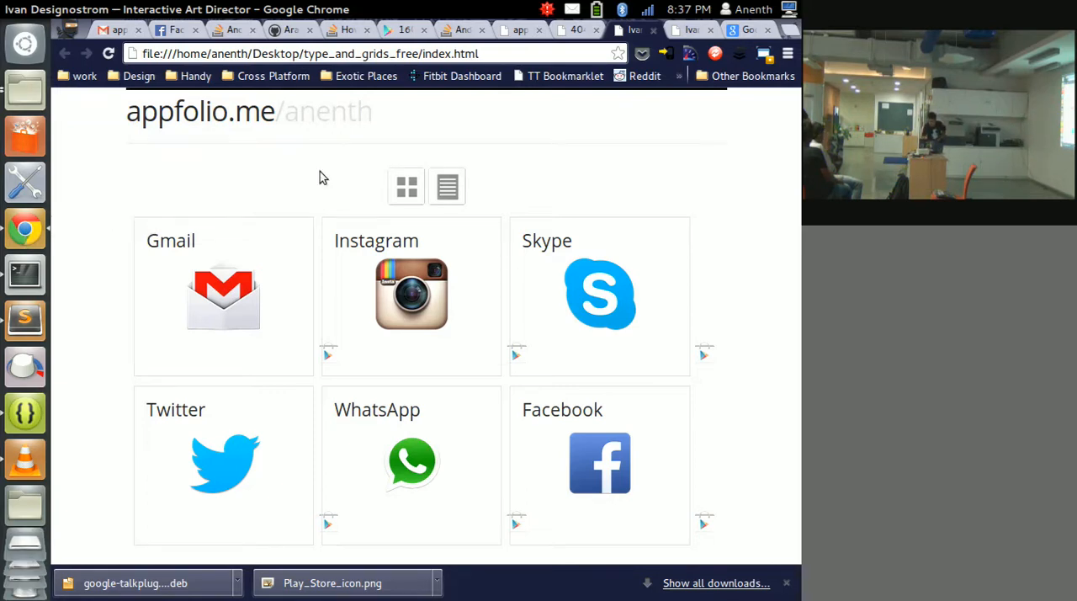
Open the Appfolio.me tab and toggle apps grid, list, then back to grid cards
left_click(445, 186)
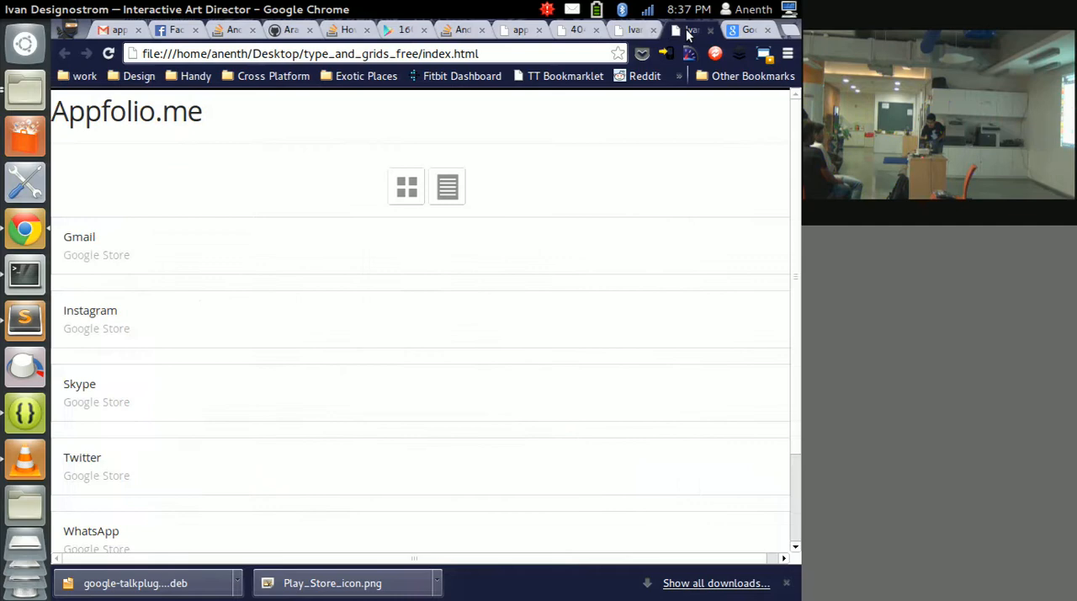
left_click(406, 186)
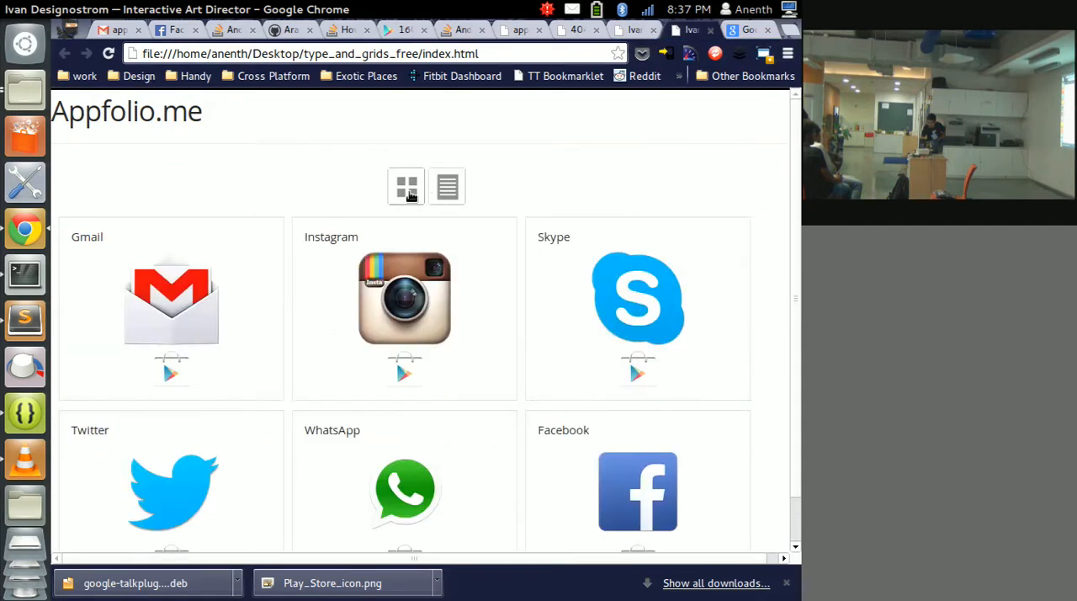
left_click(446, 186)
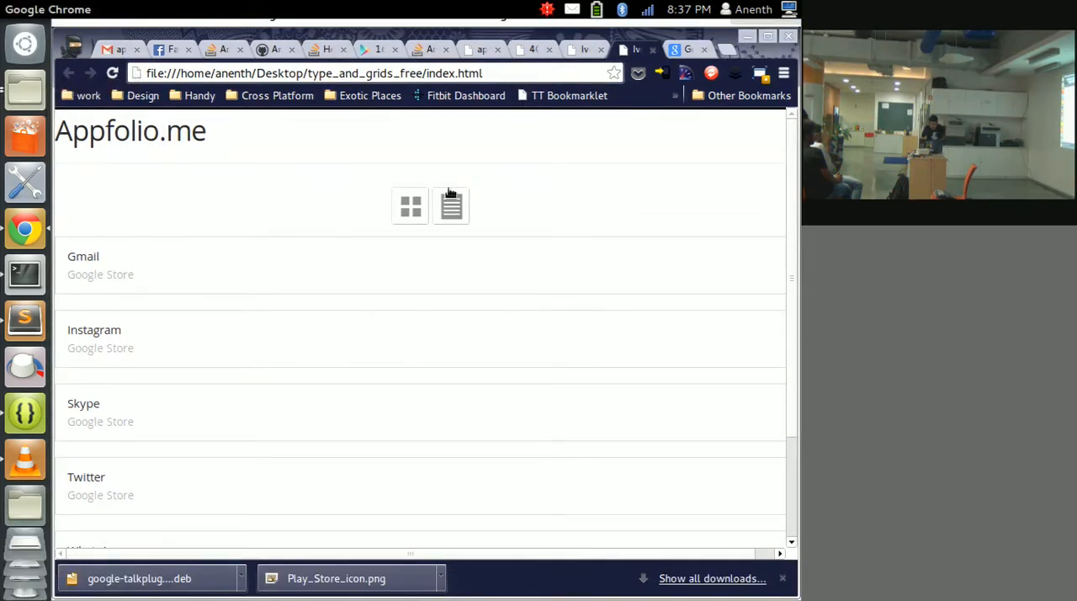
left_click(409, 206)
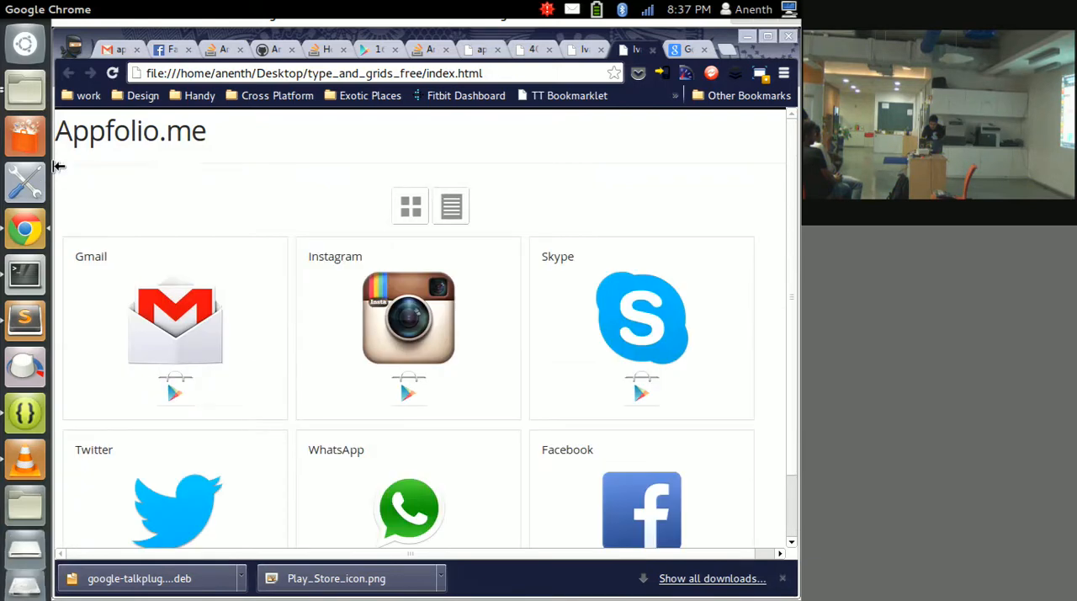